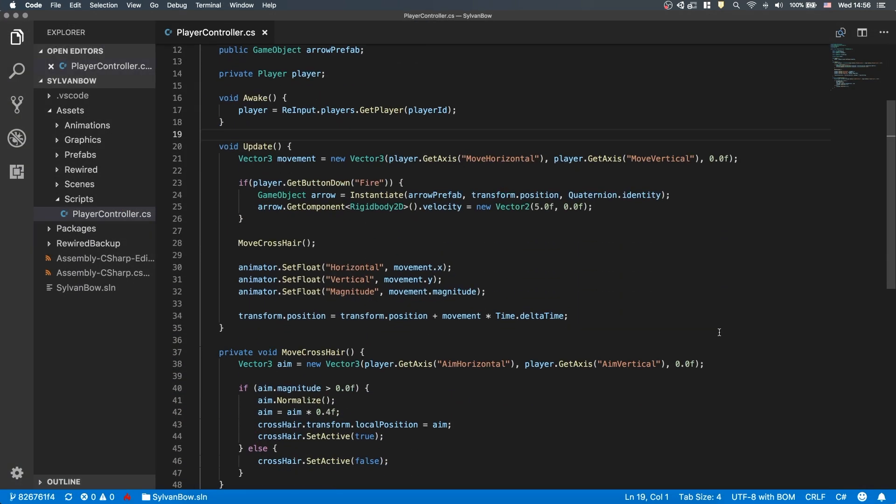
Step: Move the Fire if-block under crossHair.SetActive(true) and rename MoveCrossHair to AimAndShoot everywhere
{"action": "scroll", "scroll_direction": "down", "scroll_amount": 3}
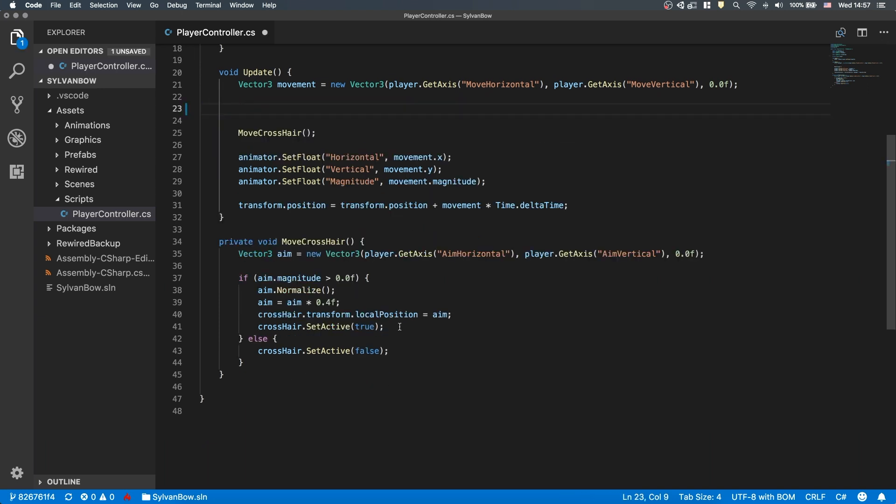
{"action": "type", "text": "if(player.GetButtonDown(\"Fire\")) {"}
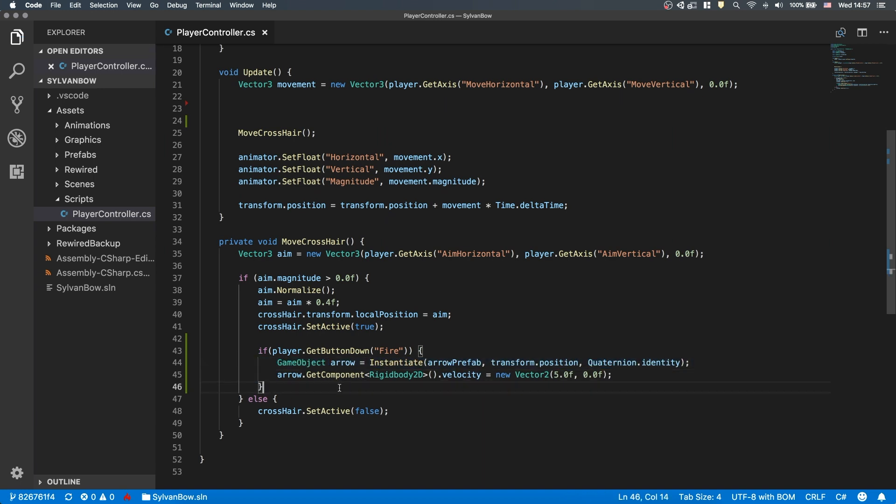
{"action": "double_click", "coordinate": [312, 242]}
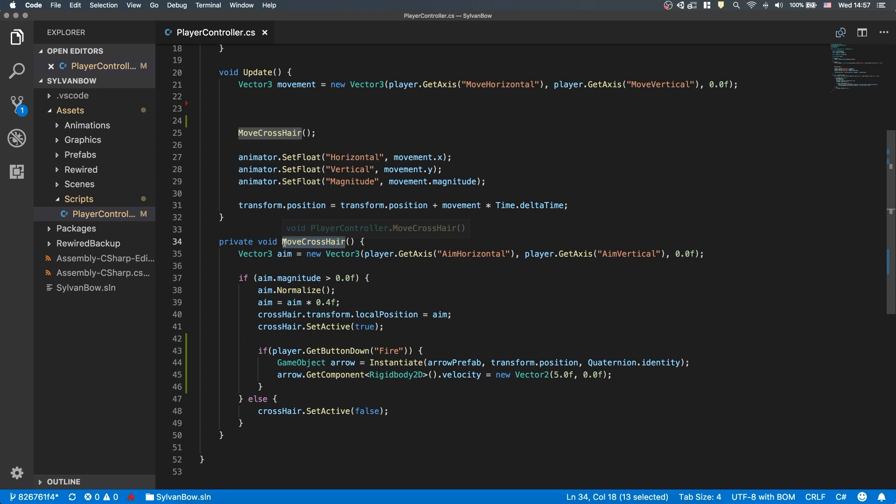
{"action": "type", "text": "AimAndShoot"}
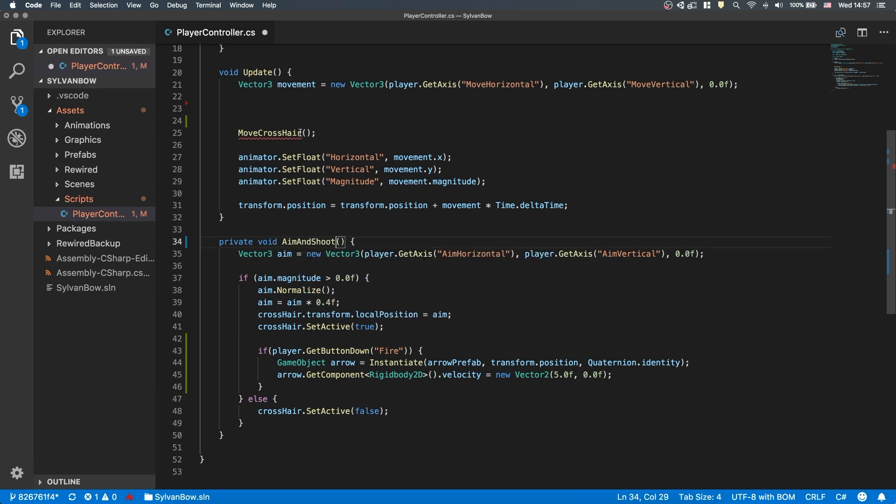
{"action": "type", "text": "AimAndShoot();"}
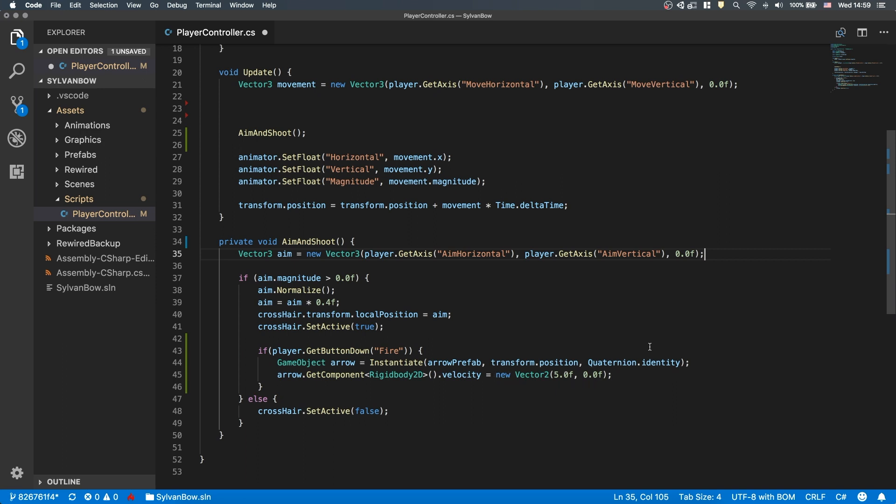
Step: Declare Vector2 shootingDirection from player.GetAxis AimHorizontal and AimVertical
{"action": "type", "text": "Vector2 shootingDirection = new Vector2(player.GetAxis(\"AimHorizontal"}
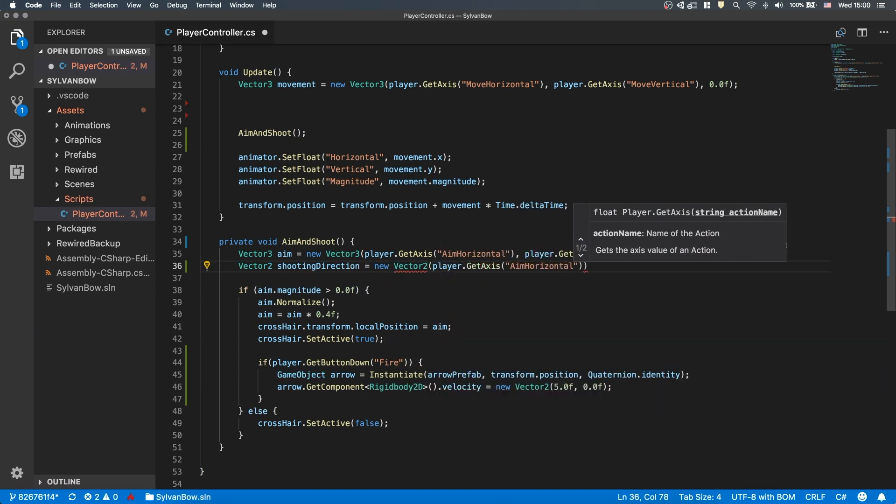
{"action": "type", "text": ", player.GetAxis("}
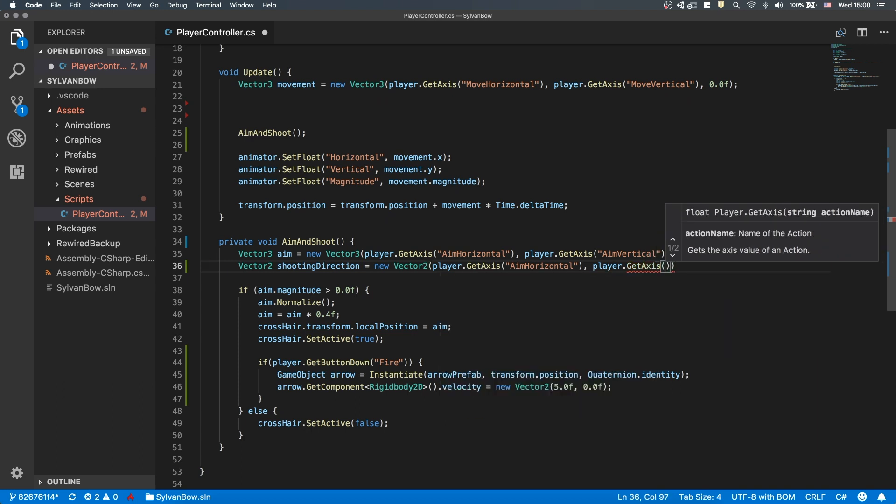
{"action": "type", "text": "\"AimVertical\"));"}
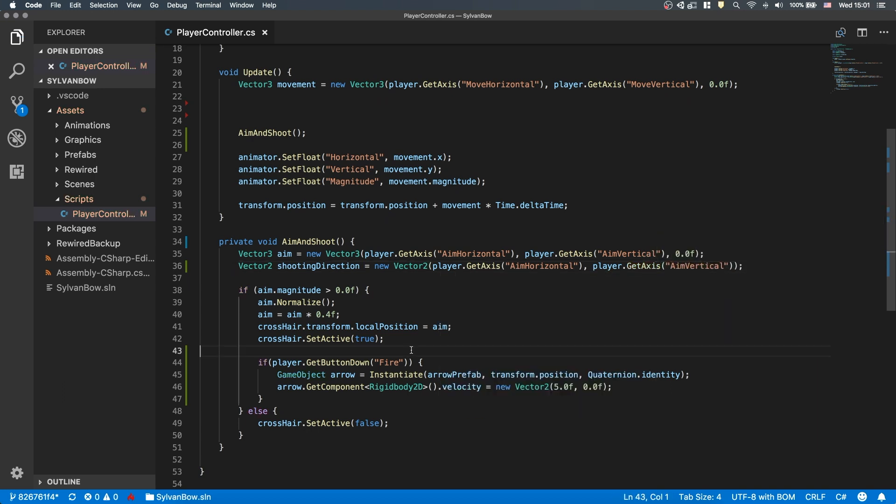
Step: Normalize shootingDirection and use it as the arrow's velocity, then save
{"action": "type", "text": "shootingDirection.Normalize();"}
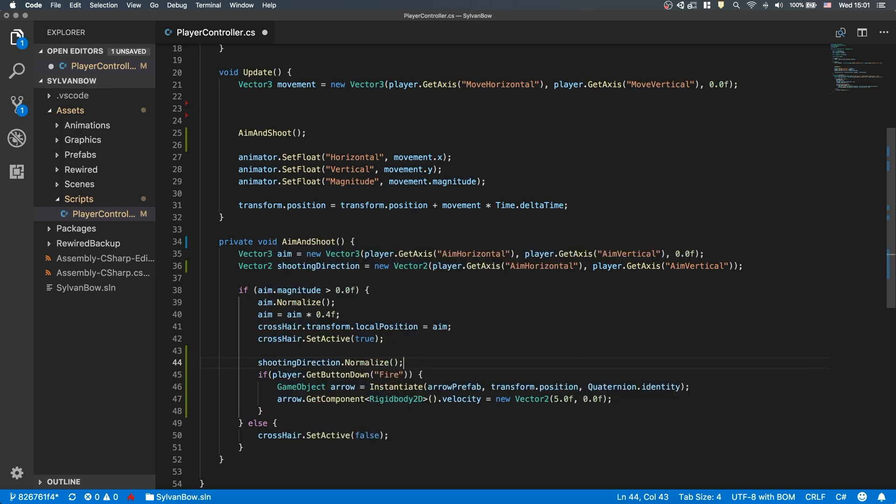
{"action": "key", "text": "Cmd+S"}
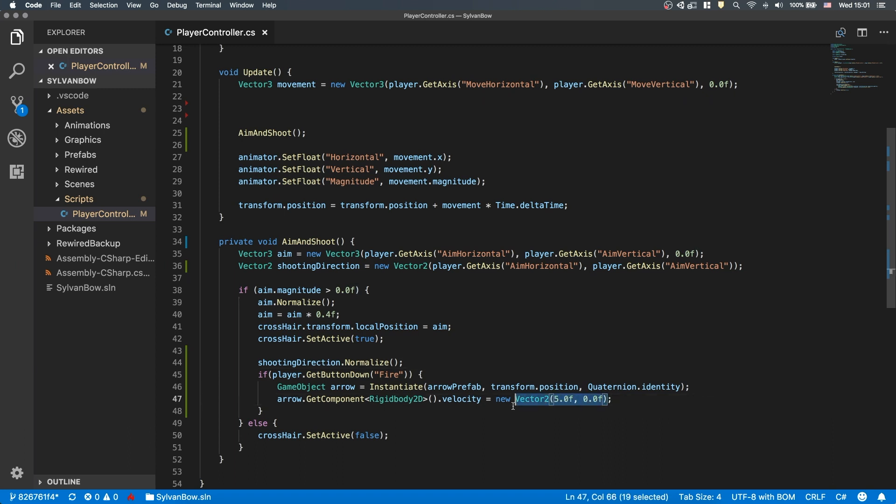
{"action": "type", "text": "s"}
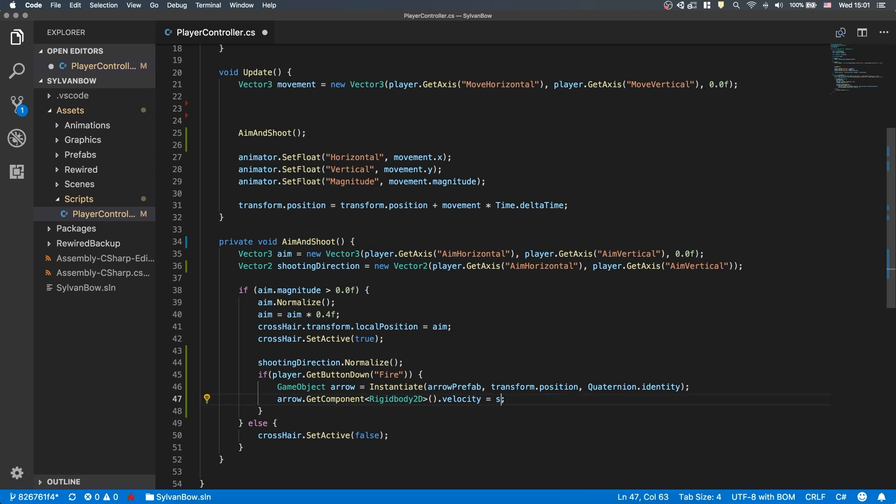
{"action": "type", "text": "hootingDirection;"}
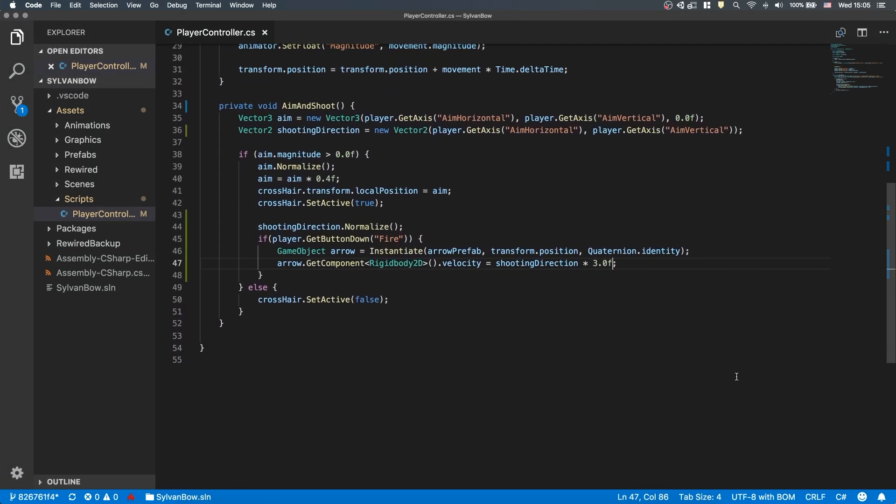
Step: Add arrow.transform.Rotate(0.0f, 0.0f, Mathf.Atan2(shootingDirection.y, shootingDirection.x) * Mathf.Rad2Deg);
{"action": "type", "text": "arrow.transform"}
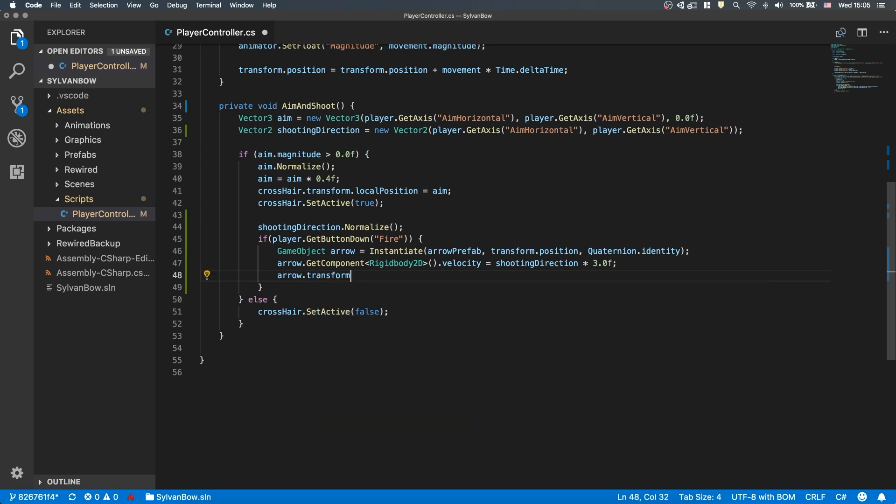
{"action": "type", "text": ".Rotate("}
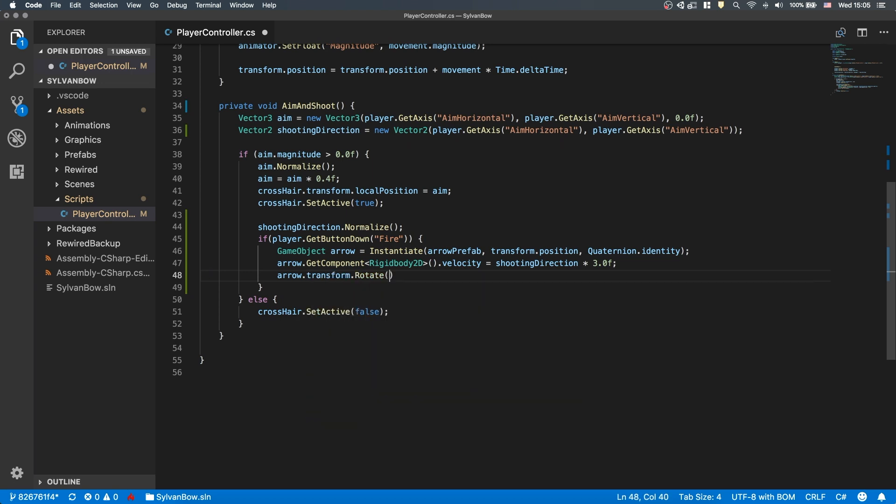
{"action": "type", "text": ");"}
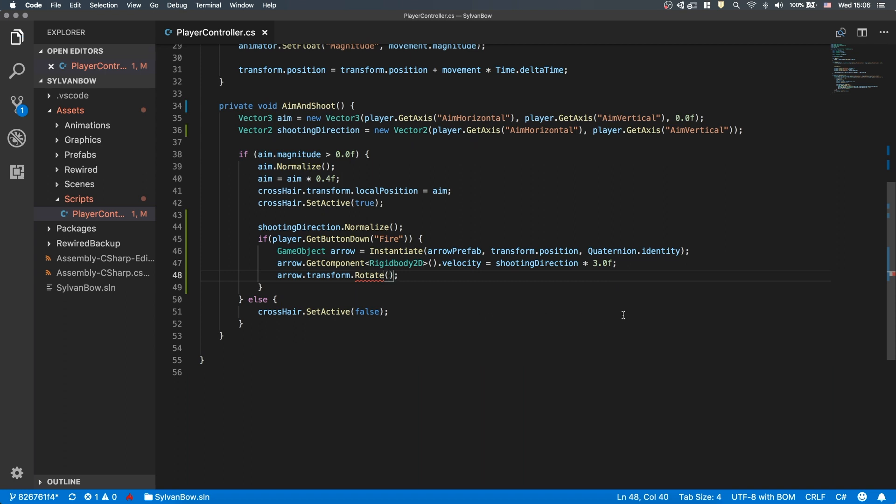
{"action": "type", "text": "0."}
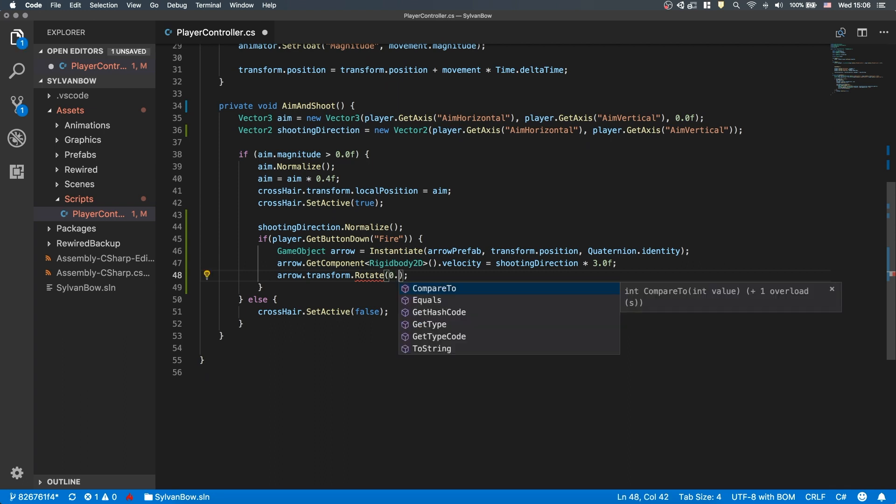
{"action": "type", "text": "f,"}
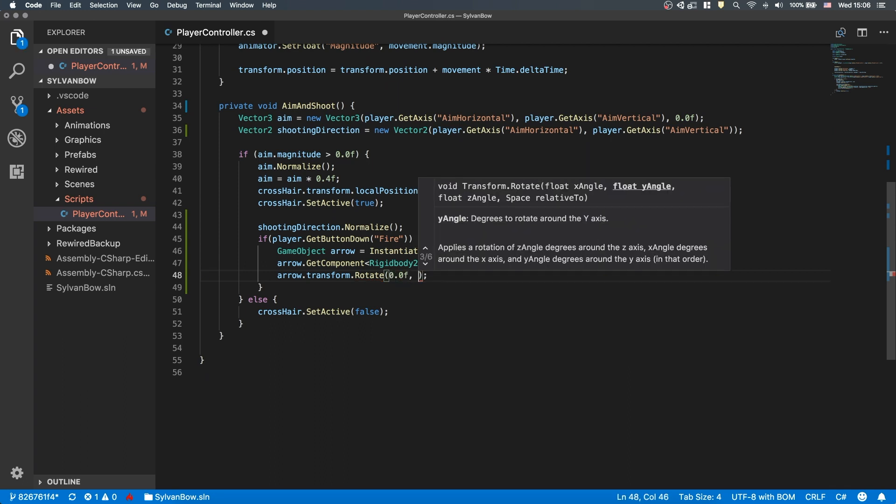
{"action": "type", "text": "0.0f,"}
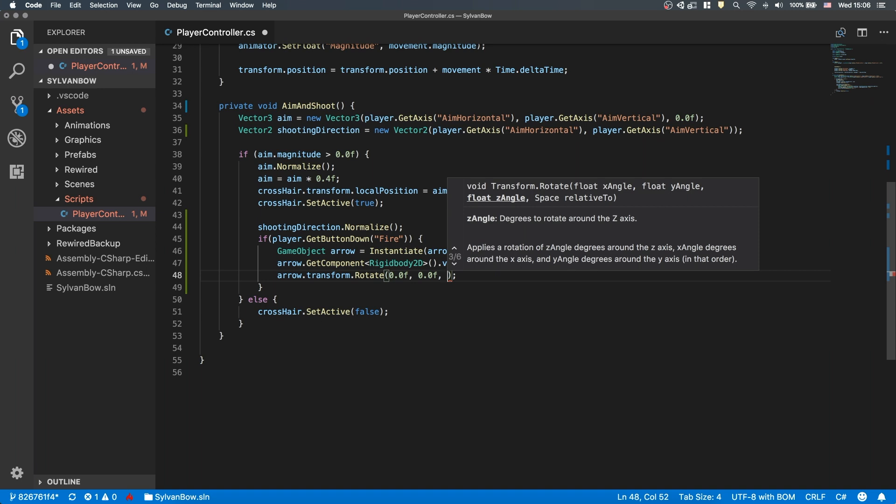
{"action": "mouse_move", "coordinate": [560, 449]}
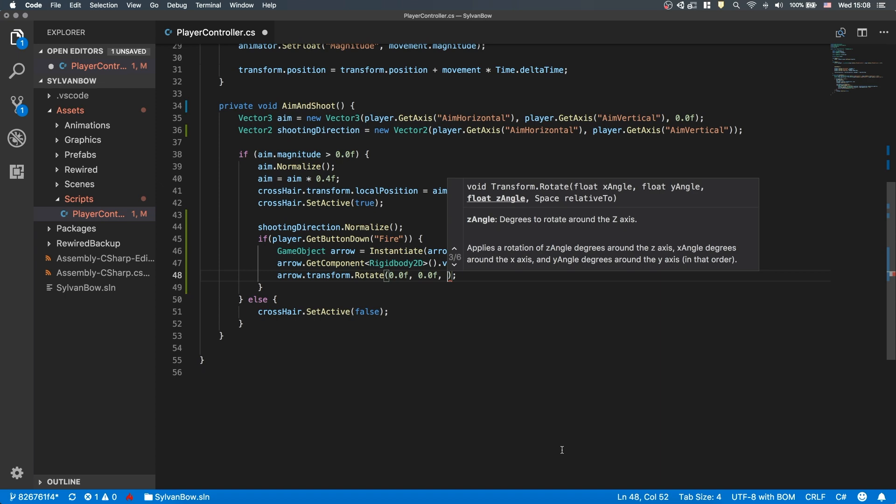
{"action": "type", "text": "Mathf.Atan2(shootingDirection.y, shootingDirection.x) * Mathf.Rad2Deg"}
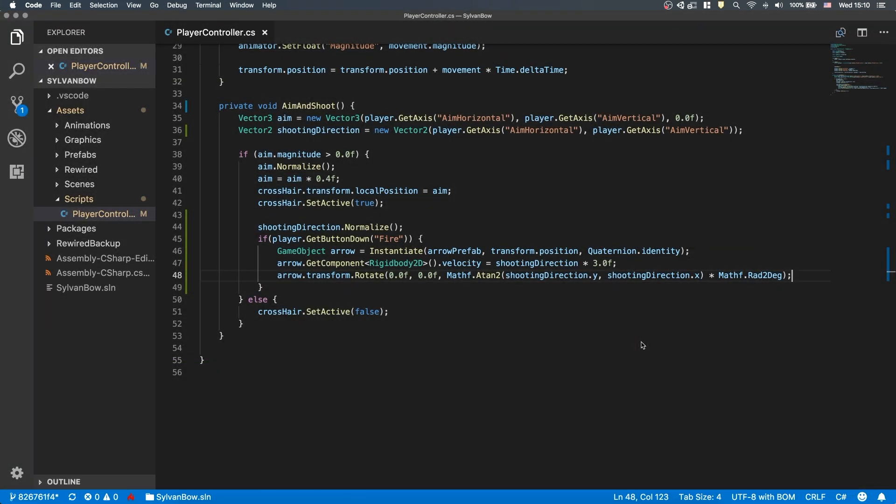
{"action": "mouse_move", "coordinate": [641, 341]}
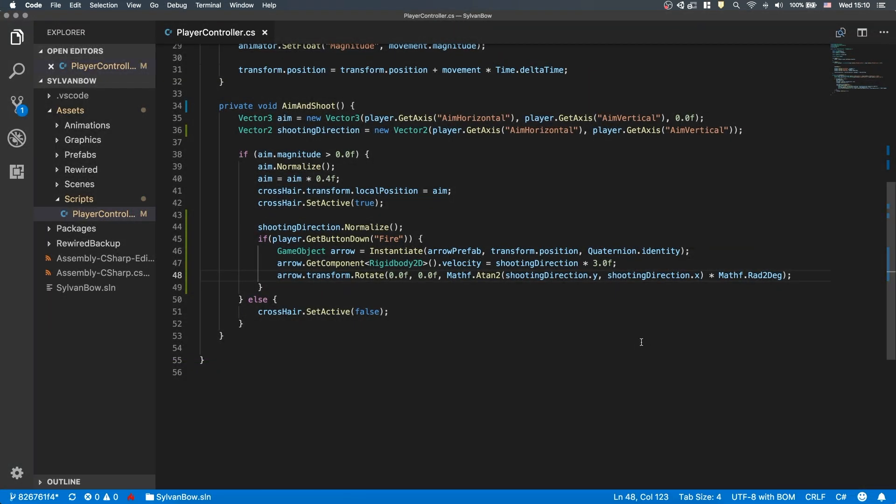
Step: Add Destroy(arrow, 2.0f); below the Rotate line
{"action": "type", "text": "Destroy(a"}
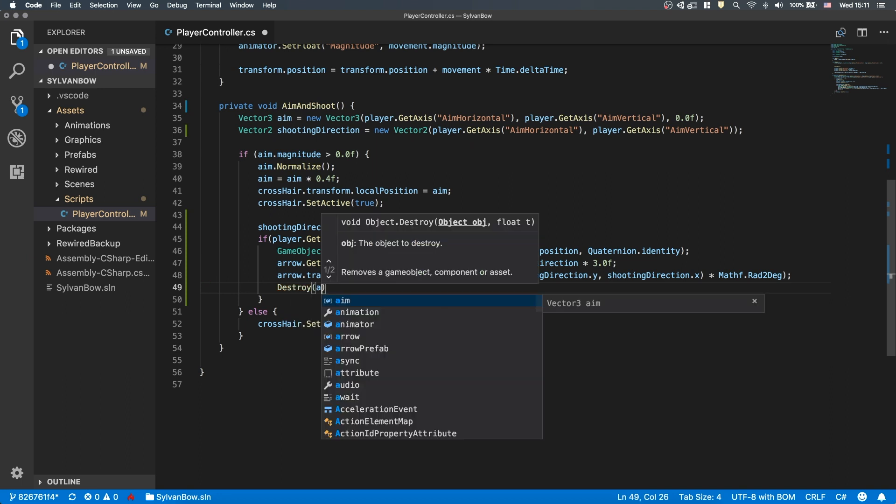
{"action": "type", "text": "rrow, 2.0f);"}
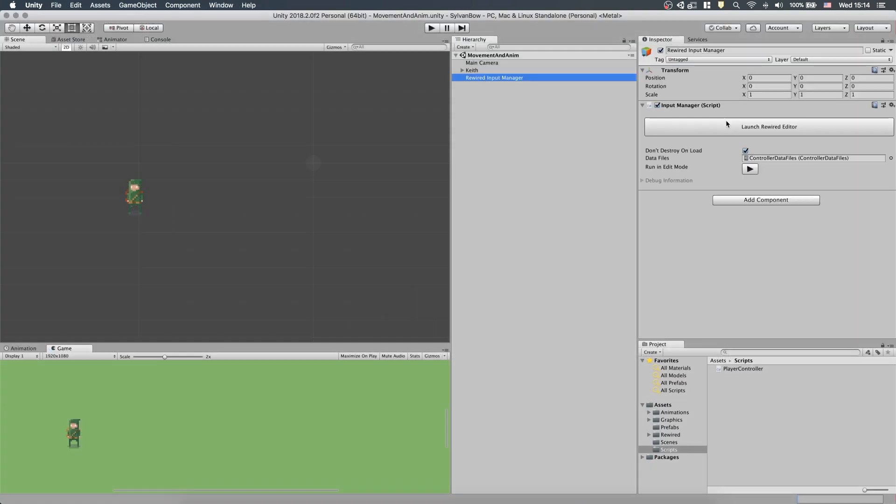
Step: In the Rewired Editor's Joystick Maps, remap 'Action Bottom Row 1 (Fire +)' to Right Shoulder 2
{"action": "left_click", "coordinate": [768, 127]}
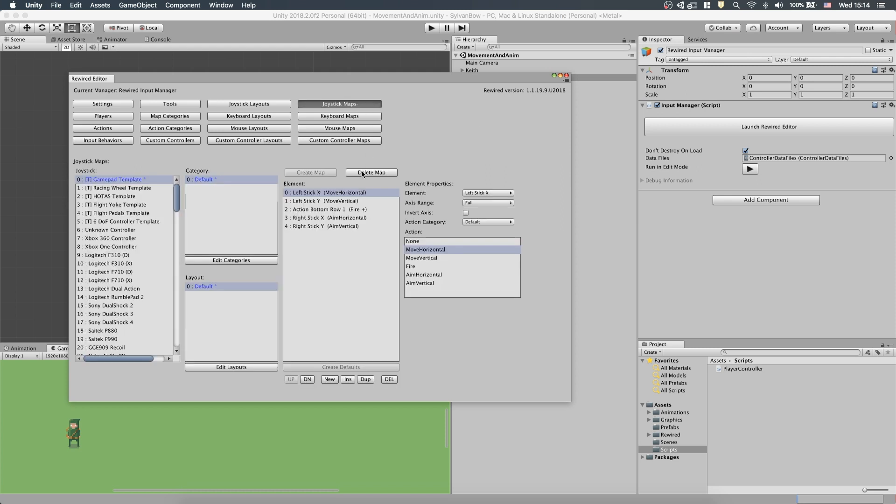
{"action": "left_click", "coordinate": [331, 209]}
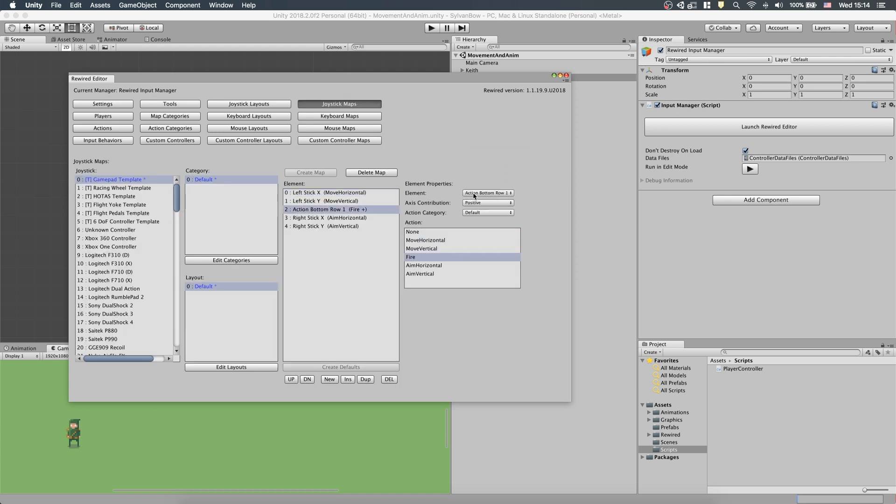
{"action": "left_click", "coordinate": [487, 192]}
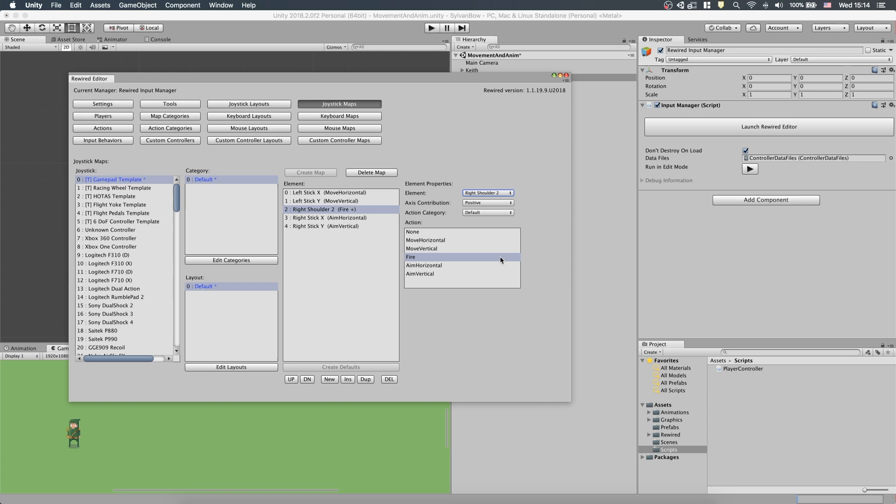